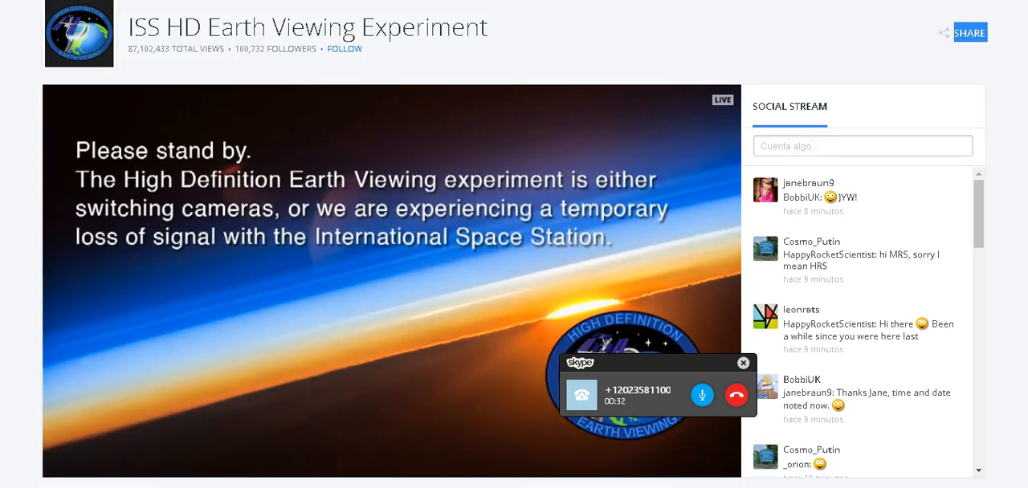
{"action": "mouse_move", "coordinate": [633, 110]}
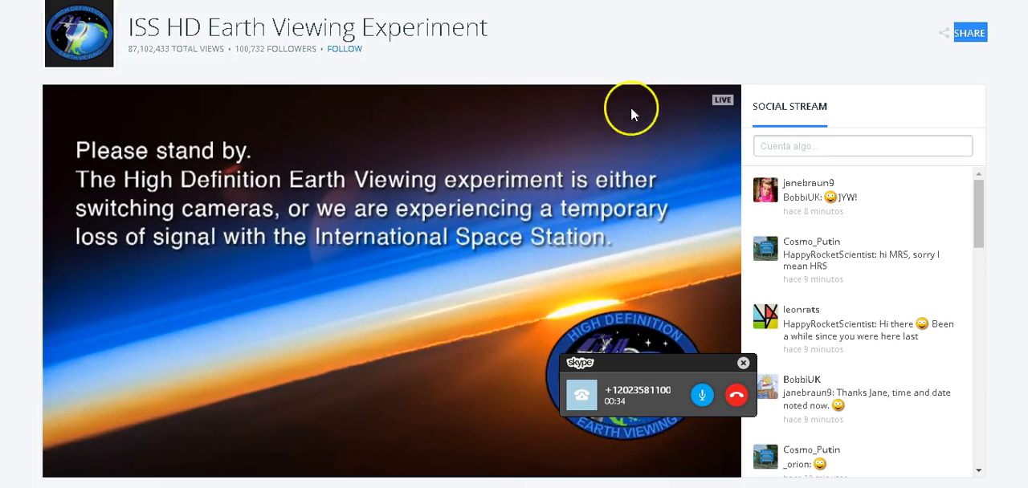
{"action": "mouse_move", "coordinate": [1020, 267]}
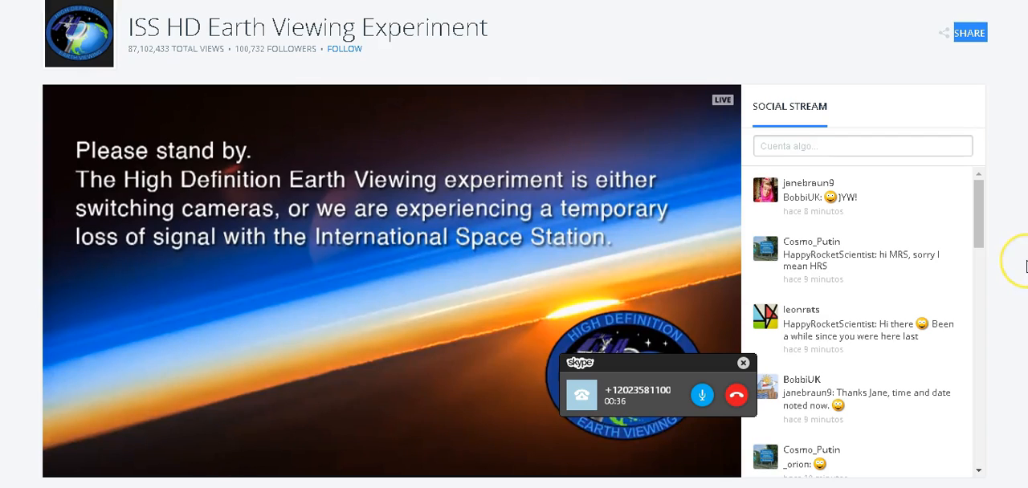
Scroll down NASA.gov and go to the International Space Station mission page via Missions
{"action": "scroll", "scroll_direction": "down", "scroll_amount": 3}
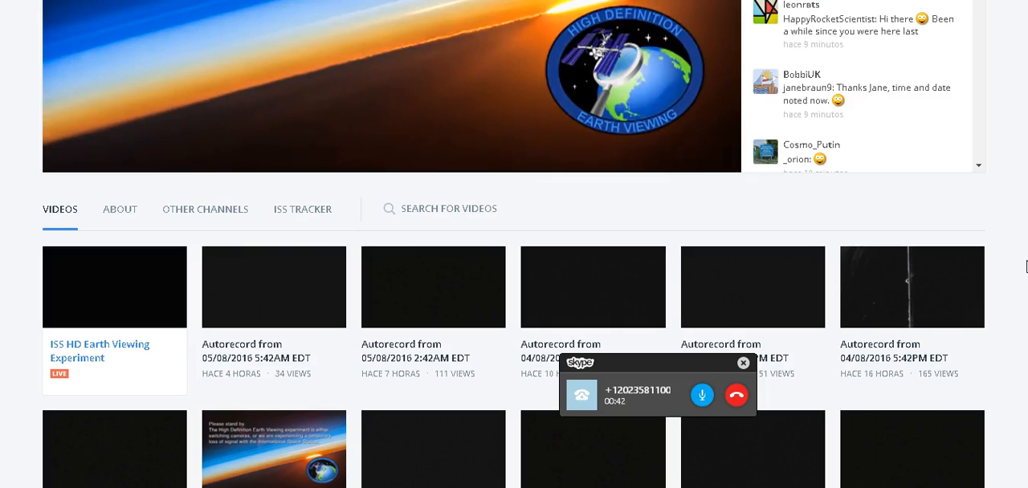
{"action": "scroll", "scroll_direction": "down", "scroll_amount": 3}
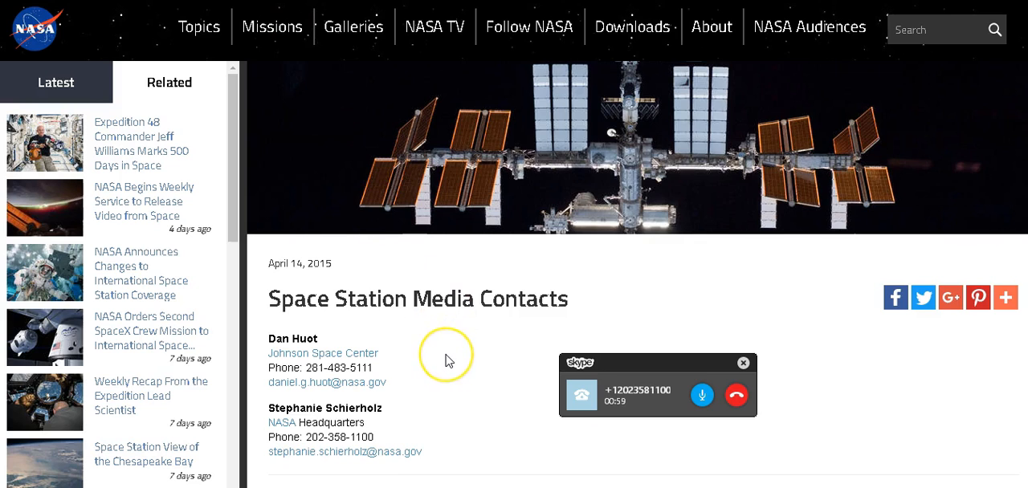
{"action": "scroll", "scroll_direction": "down", "scroll_amount": 3}
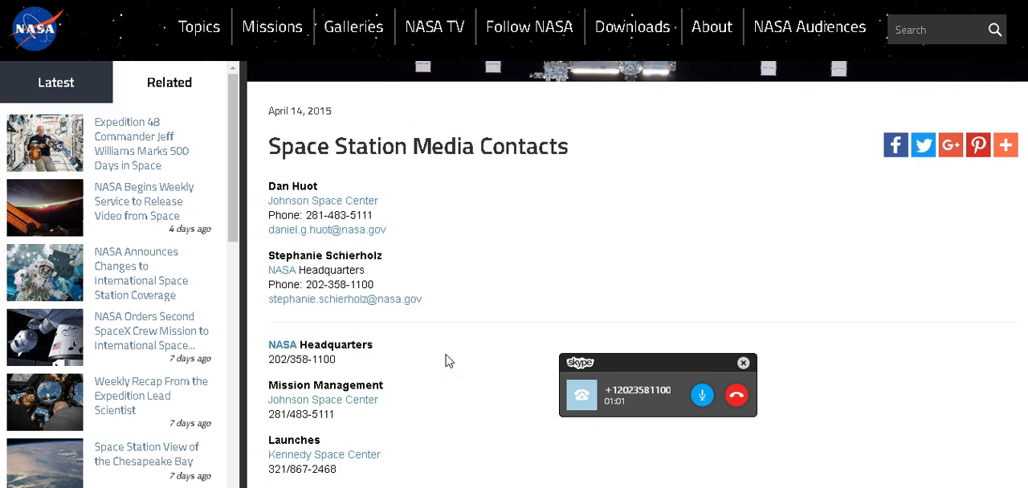
{"action": "scroll", "scroll_direction": "down", "scroll_amount": 3}
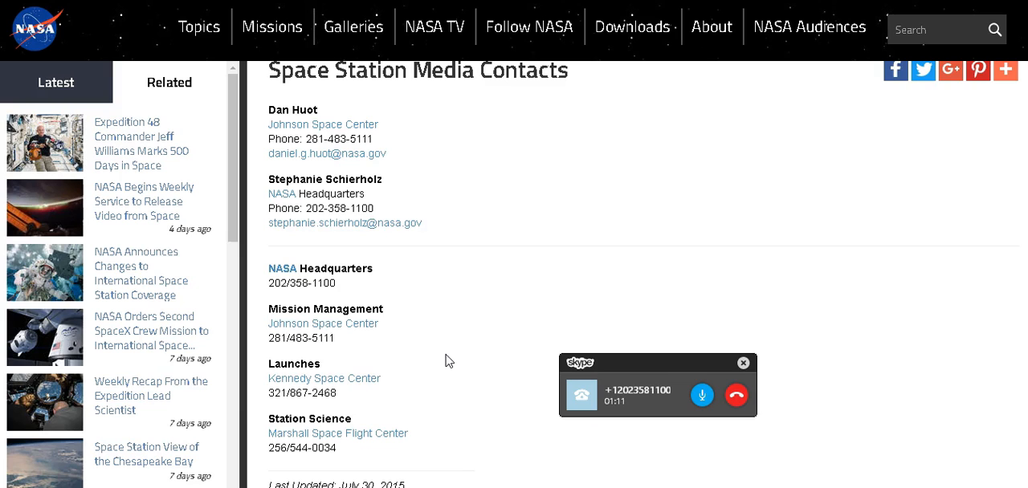
{"action": "scroll", "scroll_direction": "down", "scroll_amount": 3}
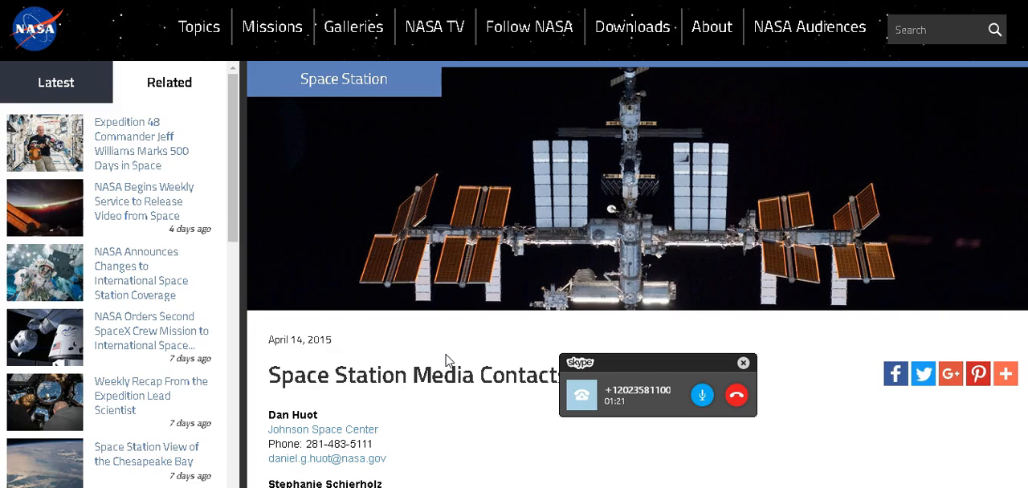
{"action": "mouse_move", "coordinate": [321, 95]}
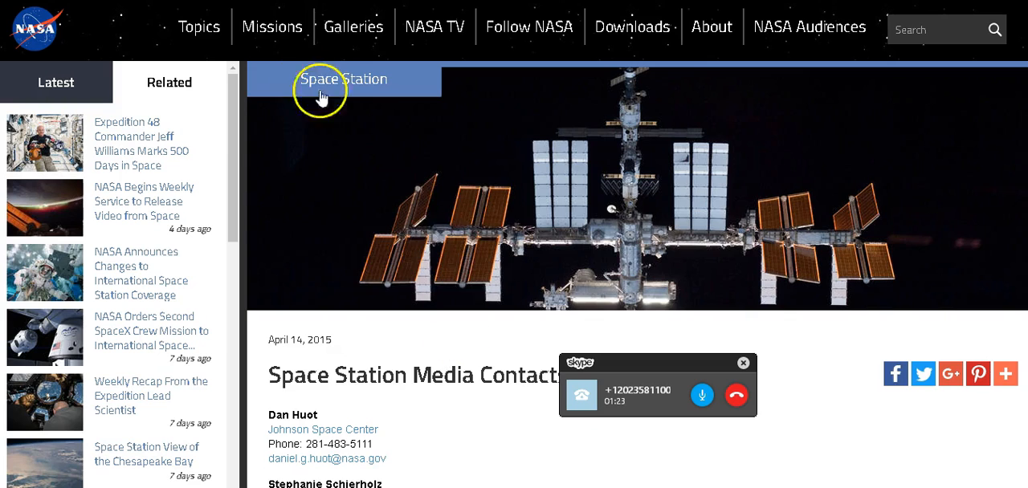
{"action": "mouse_move", "coordinate": [29, 84]}
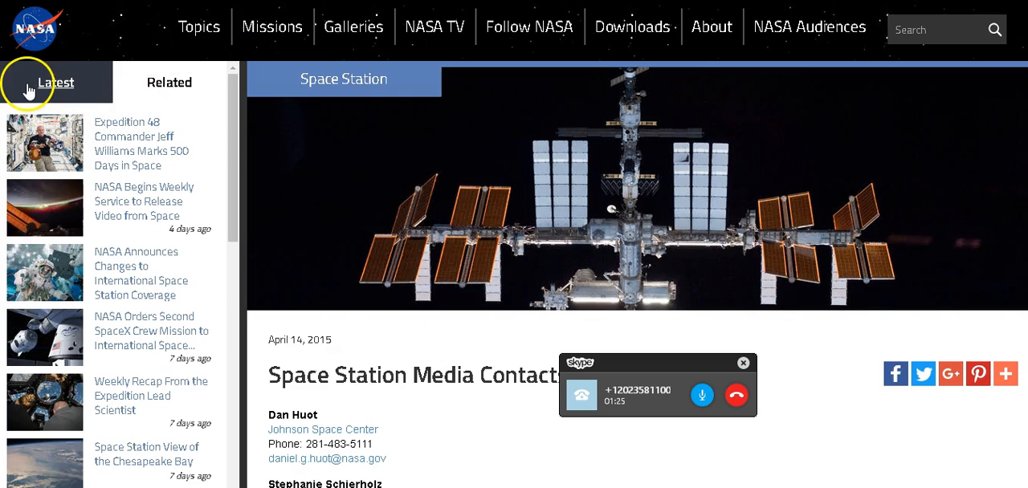
{"action": "mouse_move", "coordinate": [276, 25]}
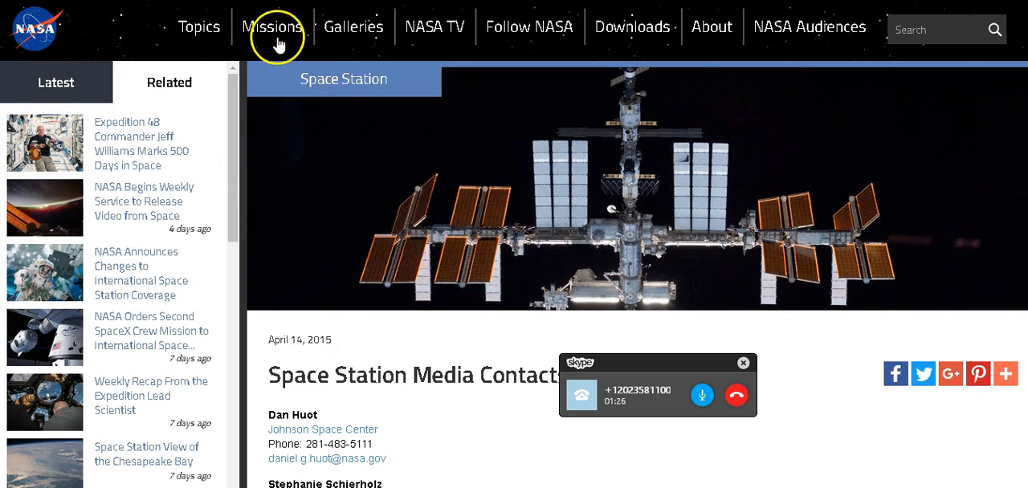
{"action": "left_click", "coordinate": [199, 26]}
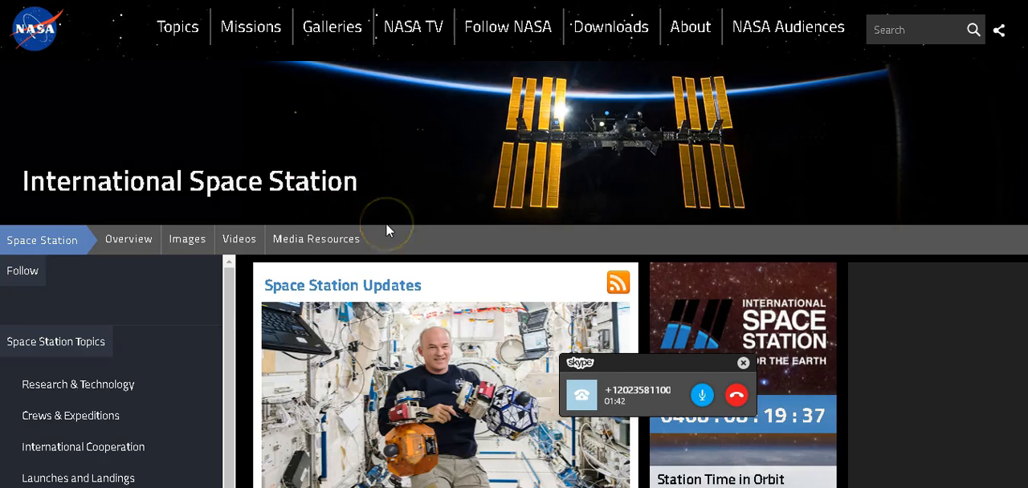
Look through the Space Station Updates, then head to the NASA TV page
{"action": "scroll", "scroll_direction": "down", "scroll_amount": 3}
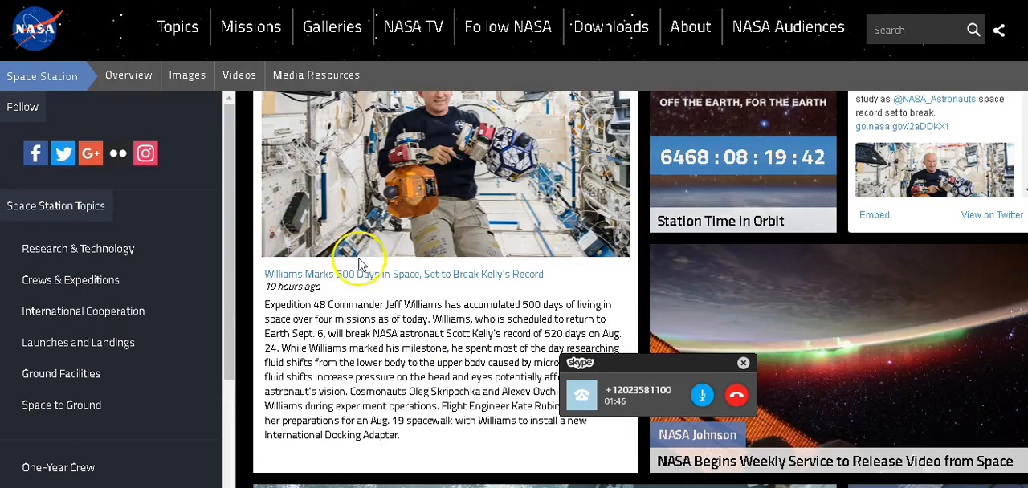
{"action": "scroll", "scroll_direction": "up", "scroll_amount": 3}
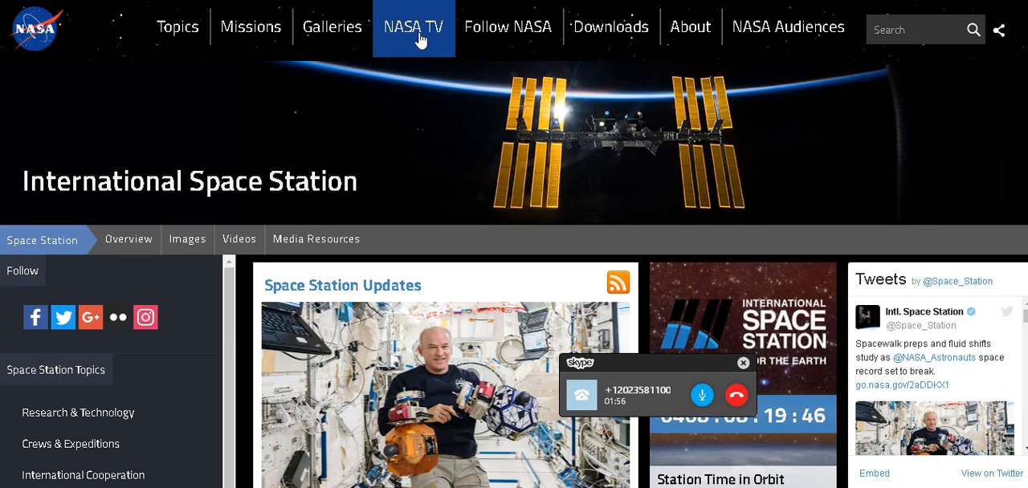
{"action": "left_click", "coordinate": [413, 26]}
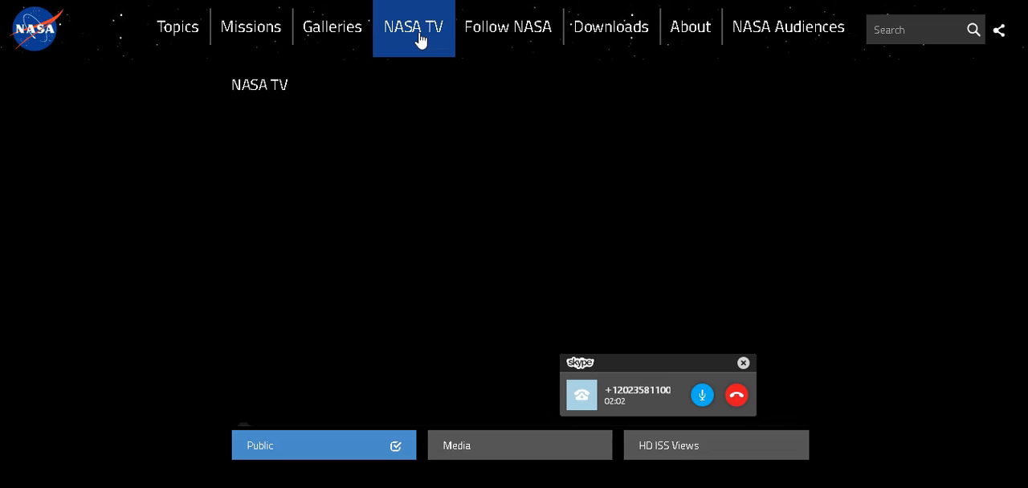
Start the NASA TV Public channel player showing the crew aboard the station
{"action": "left_click", "coordinate": [715, 445]}
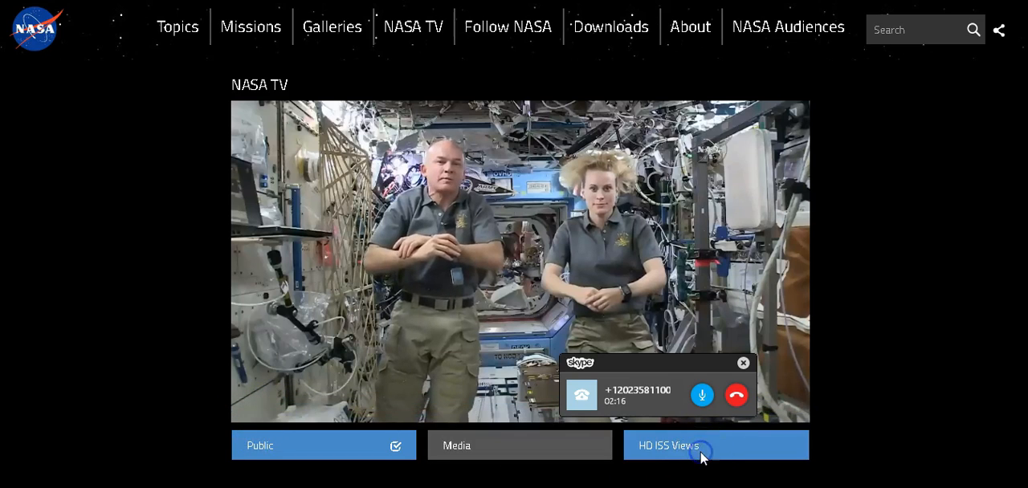
Switch the NASA TV player to the HD ISS Views channel with the ISS HD Earth Viewing stream
{"action": "left_click", "coordinate": [701, 445]}
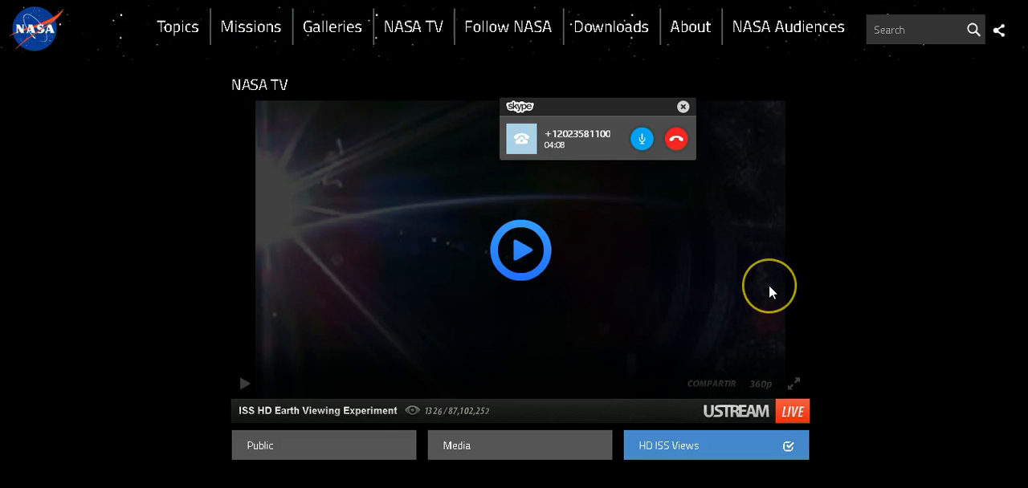
{"action": "mouse_move", "coordinate": [475, 269]}
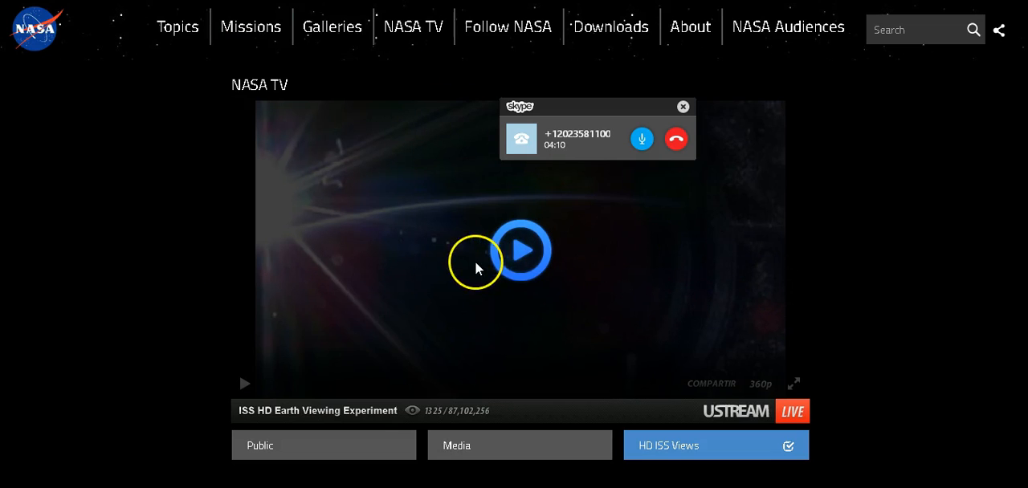
{"action": "scroll", "scroll_direction": "down", "scroll_amount": 3}
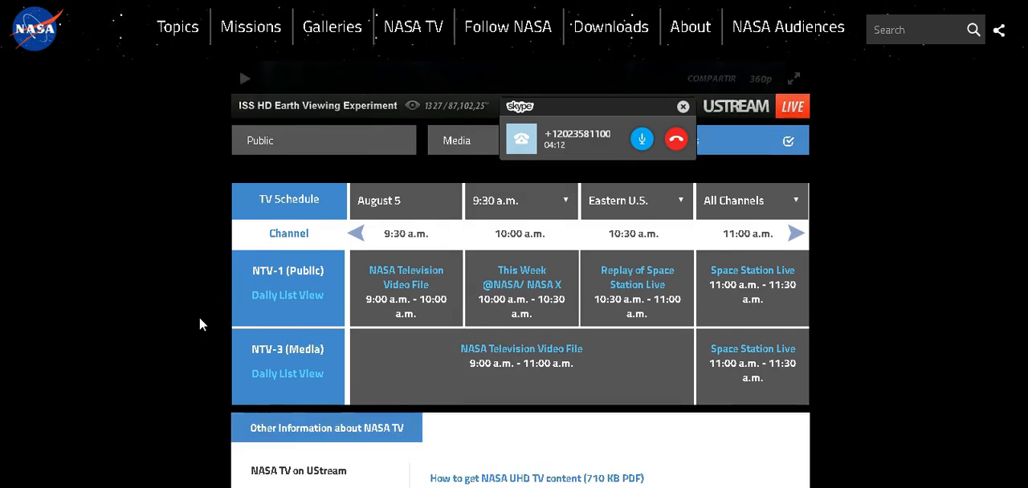
{"action": "scroll", "scroll_direction": "down", "scroll_amount": 3}
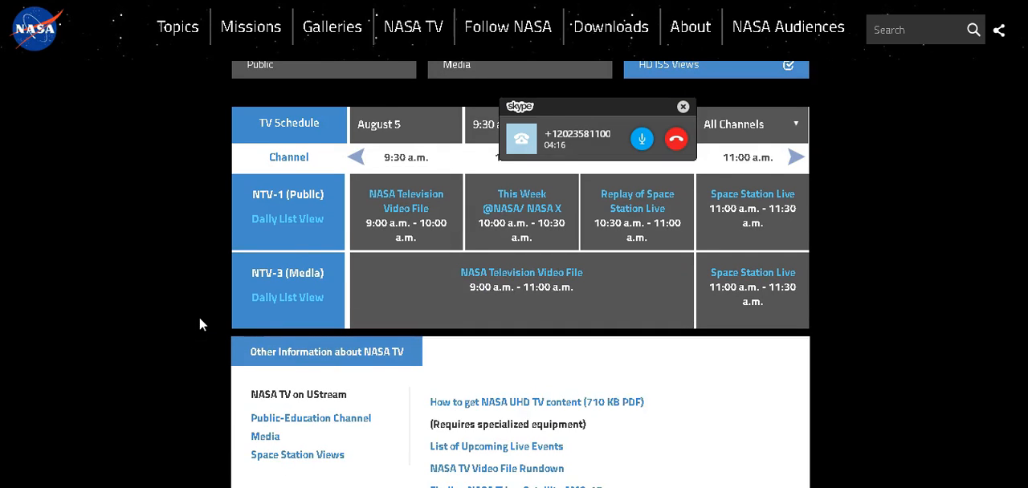
{"action": "mouse_move", "coordinate": [137, 314]}
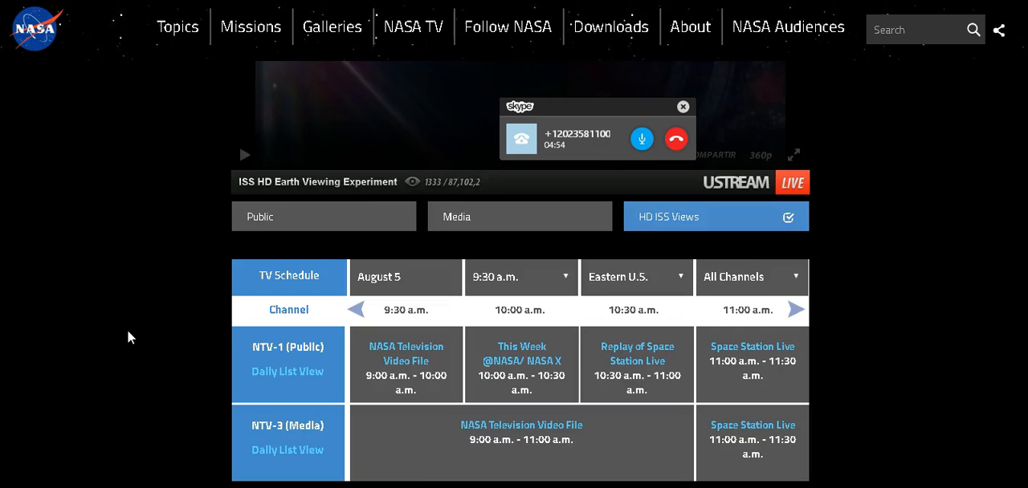
{"action": "scroll", "scroll_direction": "up", "scroll_amount": 3}
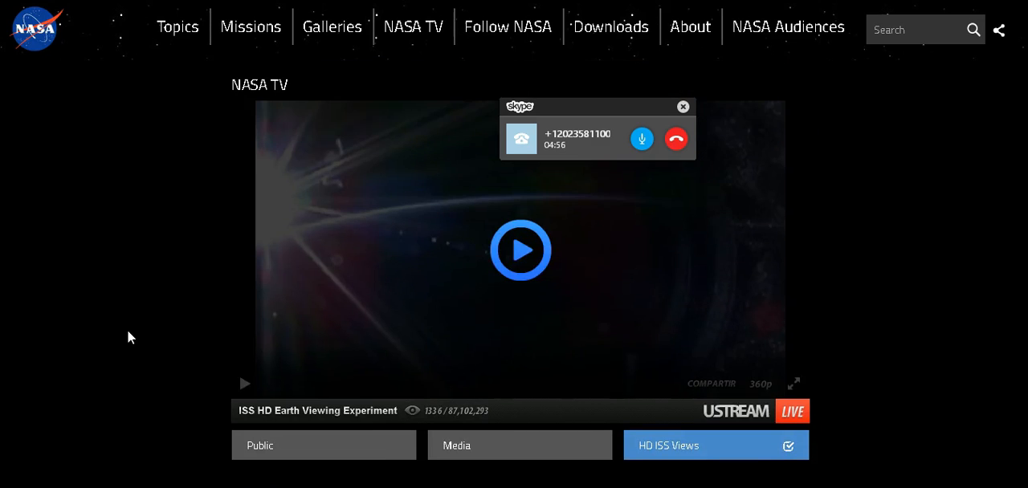
{"action": "mouse_move", "coordinate": [193, 142]}
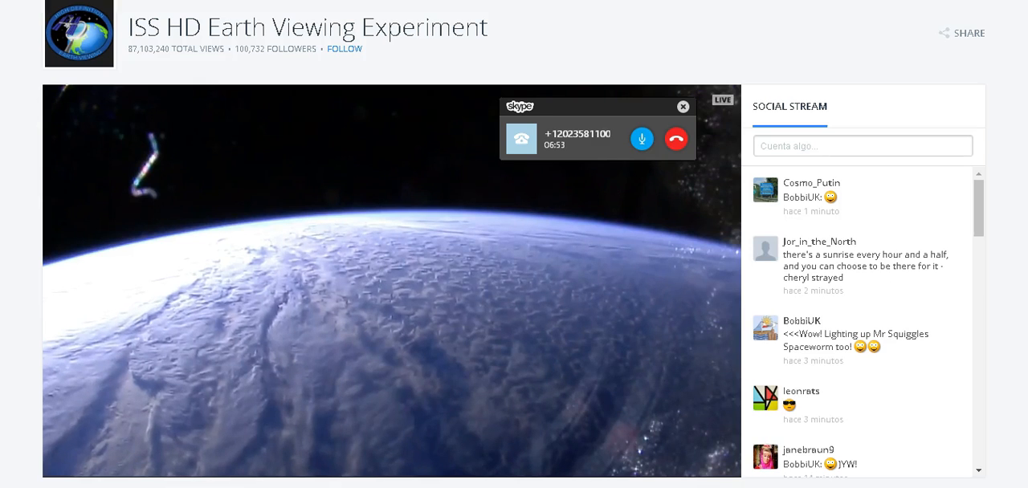
{"action": "mouse_move", "coordinate": [40, 152]}
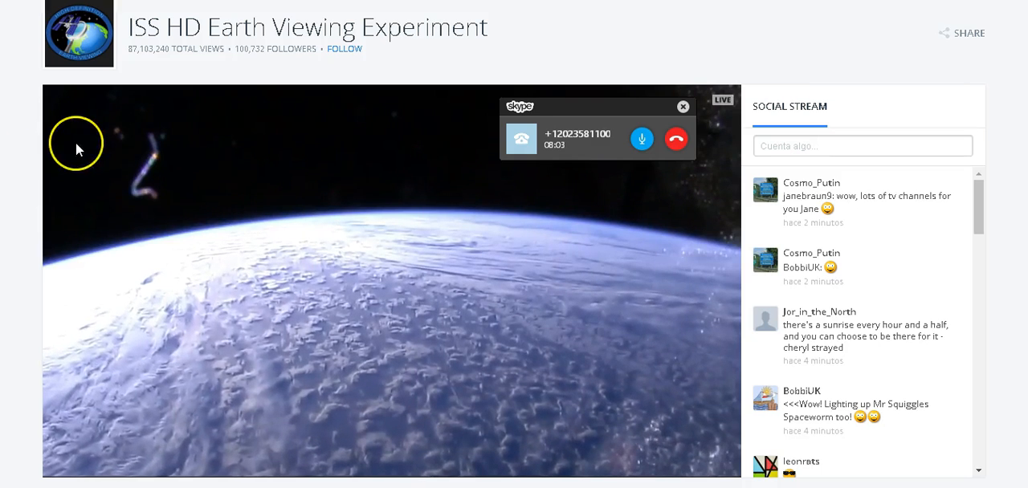
{"action": "mouse_move", "coordinate": [78, 149]}
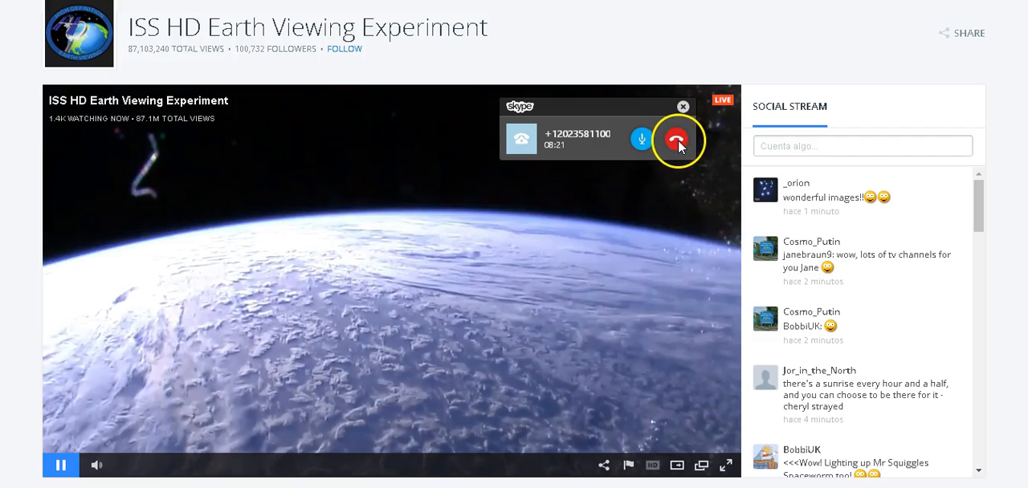
{"action": "mouse_move", "coordinate": [678, 139]}
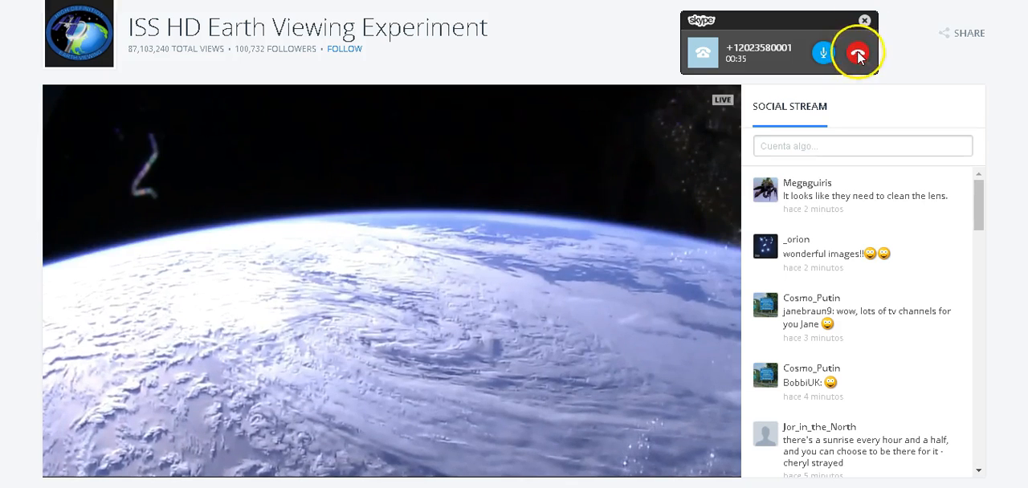
Leave the Ustream stream and return to the NASA TV page on nasa.gov
{"action": "left_click", "coordinate": [860, 51]}
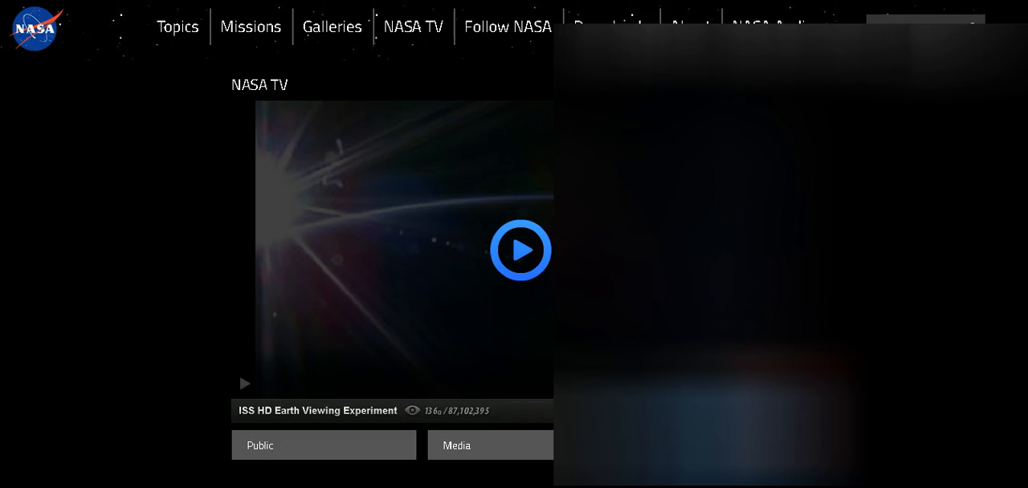